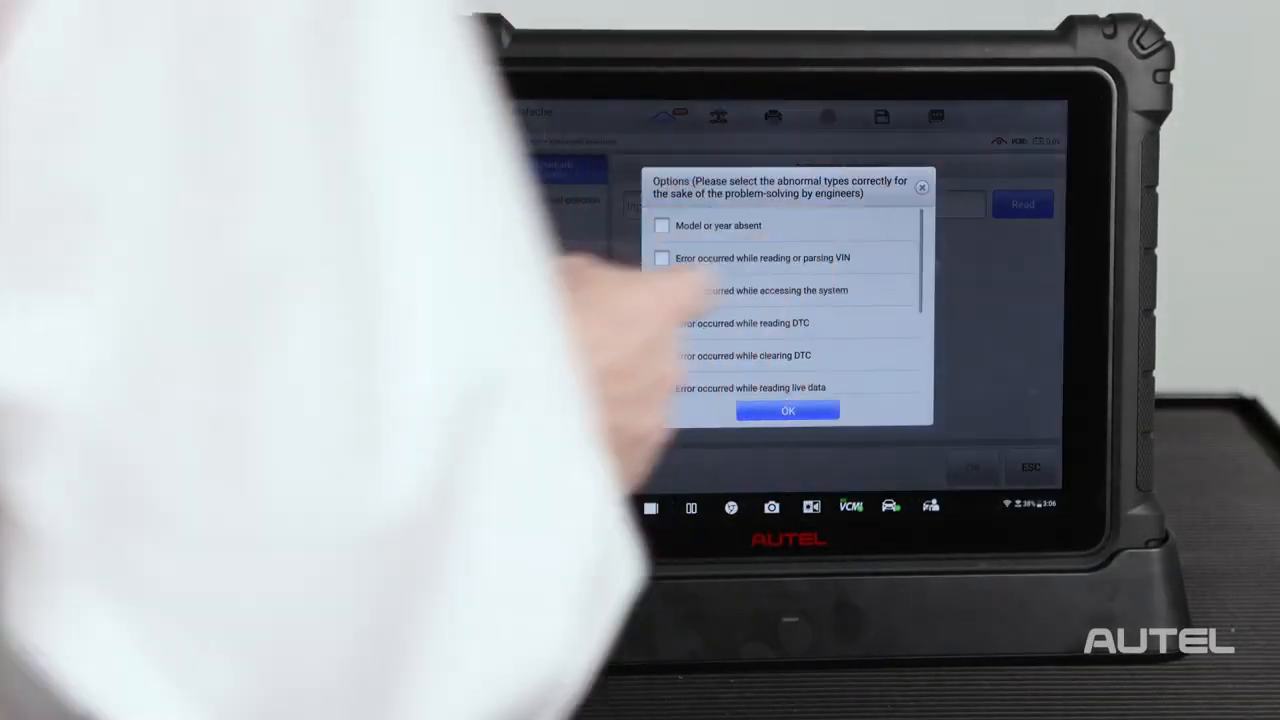
Step: Mark the data log's problem type as 'Model or year absent' and confirm it
{"action": "left_click", "coordinate": [660, 224]}
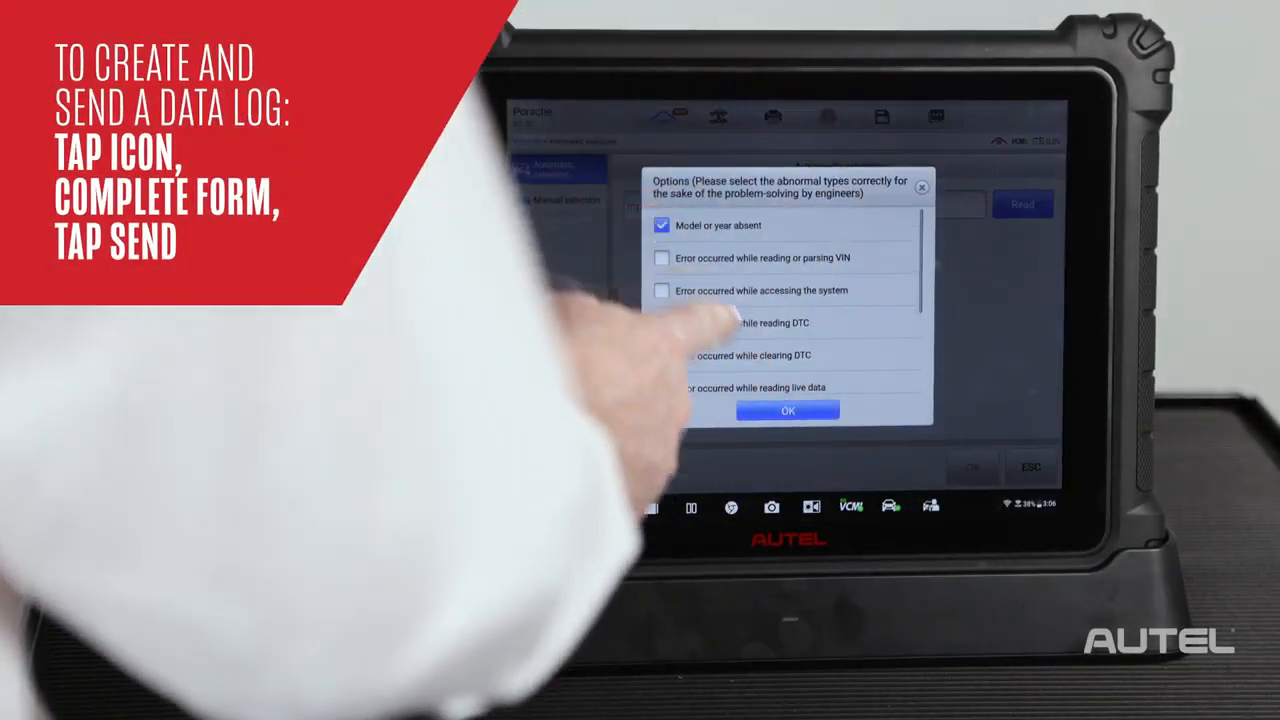
{"action": "left_click", "coordinate": [786, 410]}
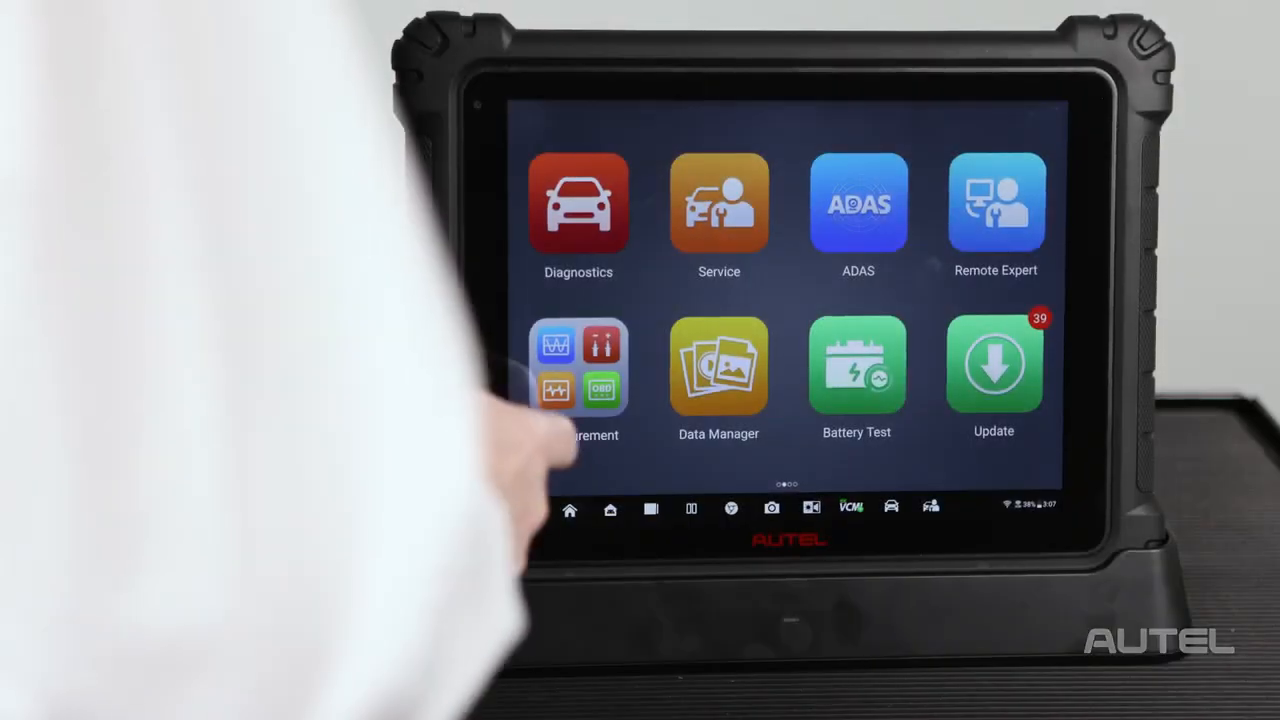
Step: Go into Data Manager's data logging and show the History list of past logs
{"action": "left_click", "coordinate": [718, 364]}
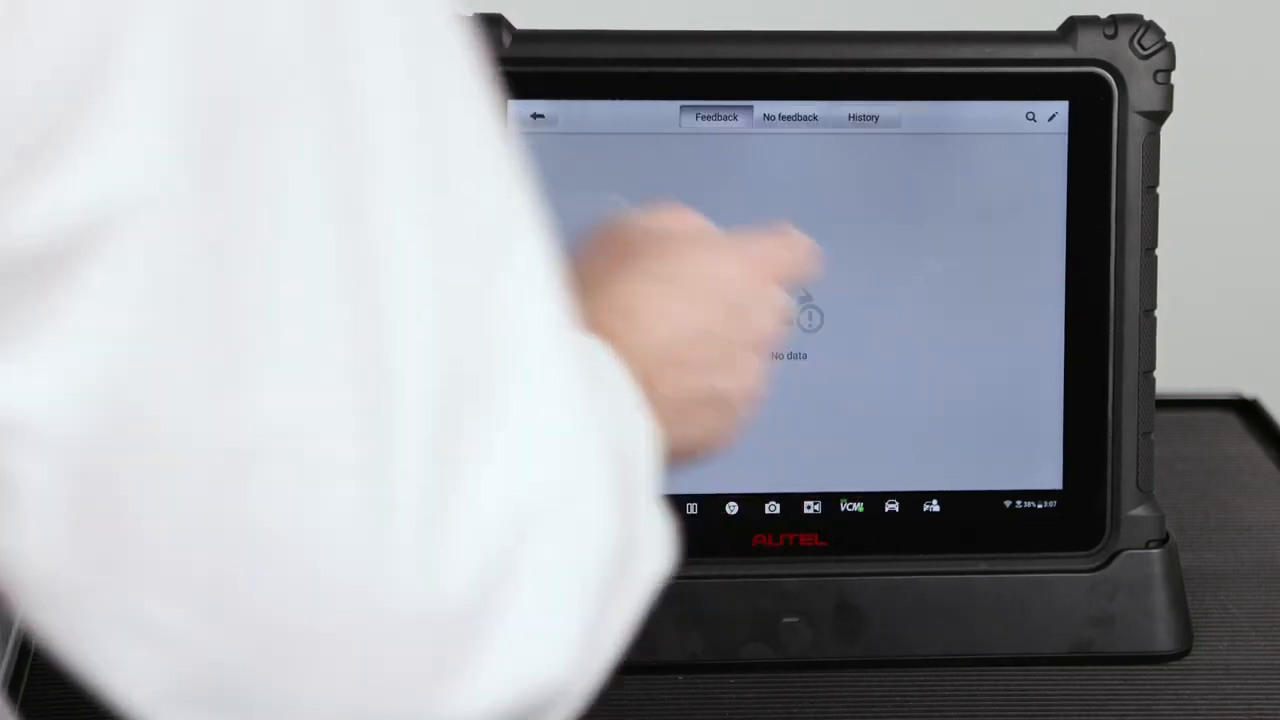
{"action": "left_click", "coordinate": [862, 116]}
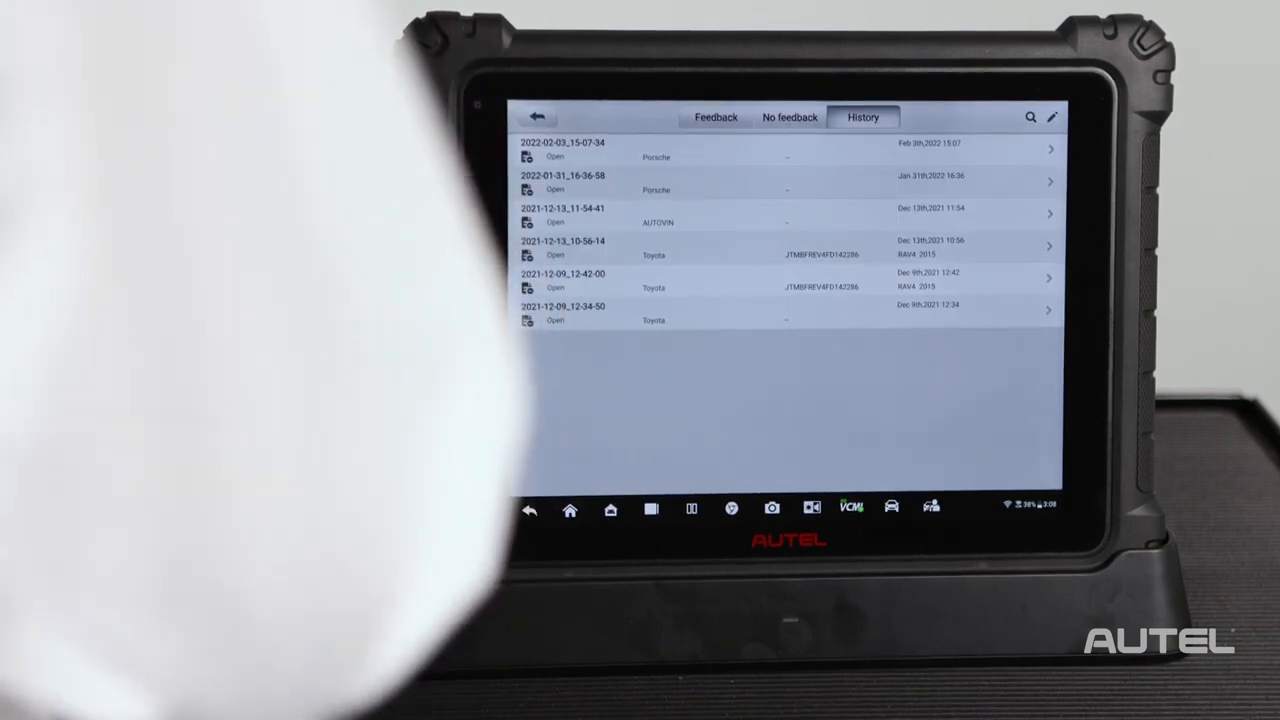
Step: Check the new 'Model or year absent' log under No feedback, then show the empty Feedback list
{"action": "left_click", "coordinate": [788, 116]}
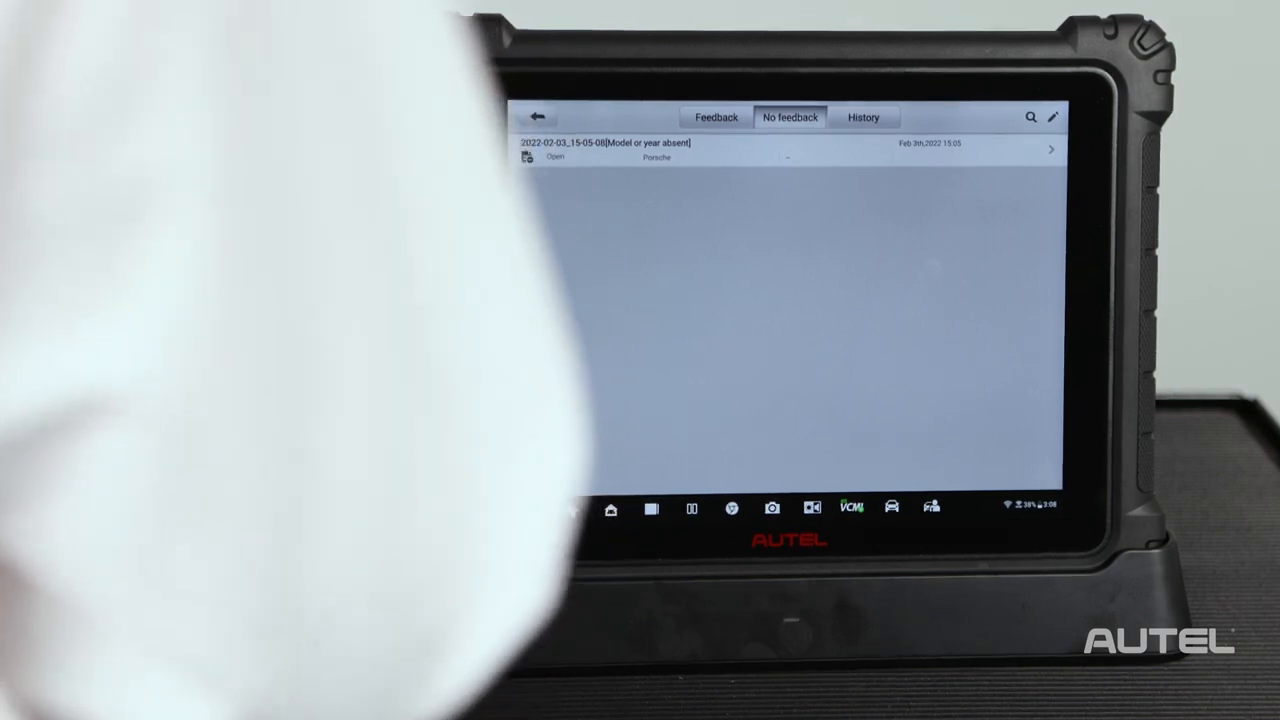
{"action": "left_click", "coordinate": [714, 116]}
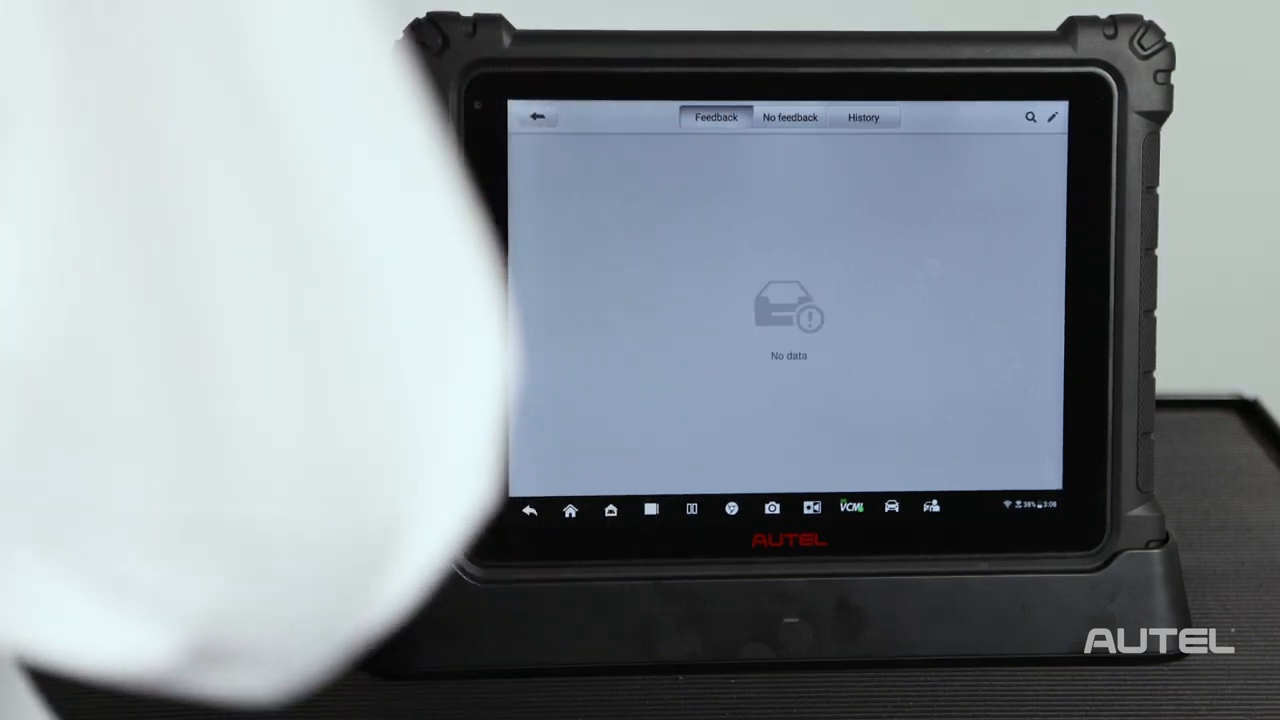